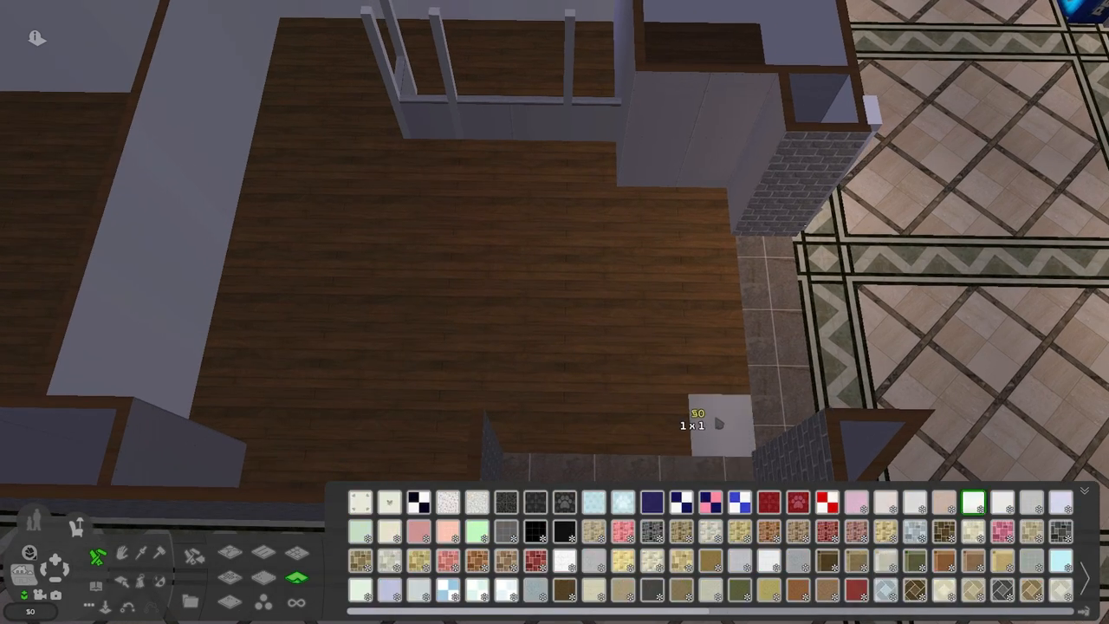
- Cover the room in dark wood flooring, add two light wood tables, and set two iMacs on one
left_click_drag(702, 425, 512, 234)
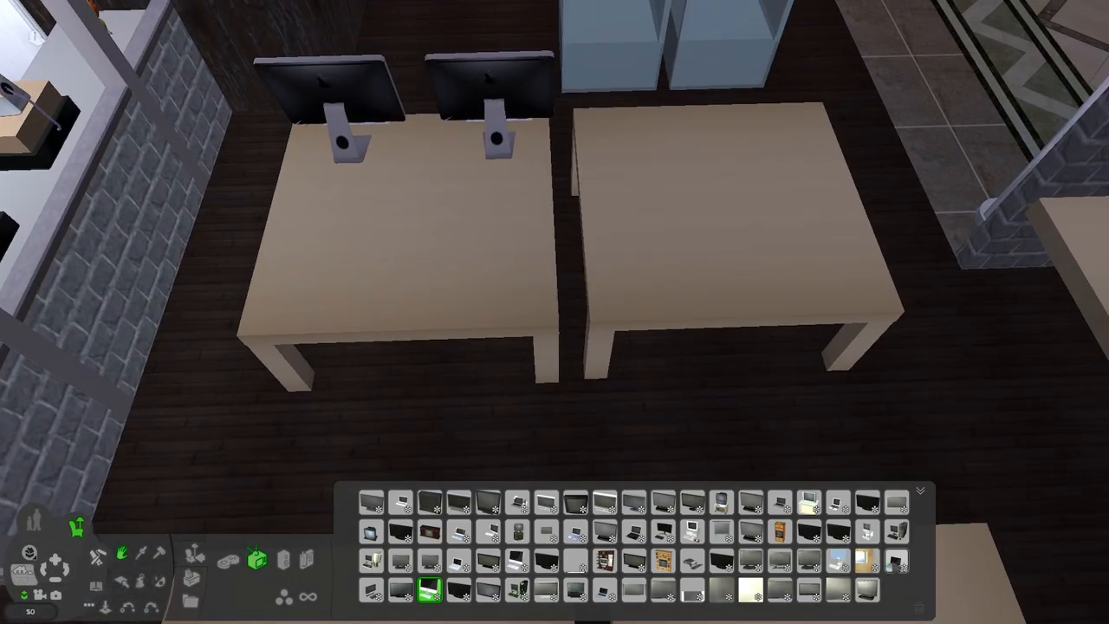
- Set four laptops across the upper right tables and put Apple product boxes in the glass display cases
left_click(604, 592)
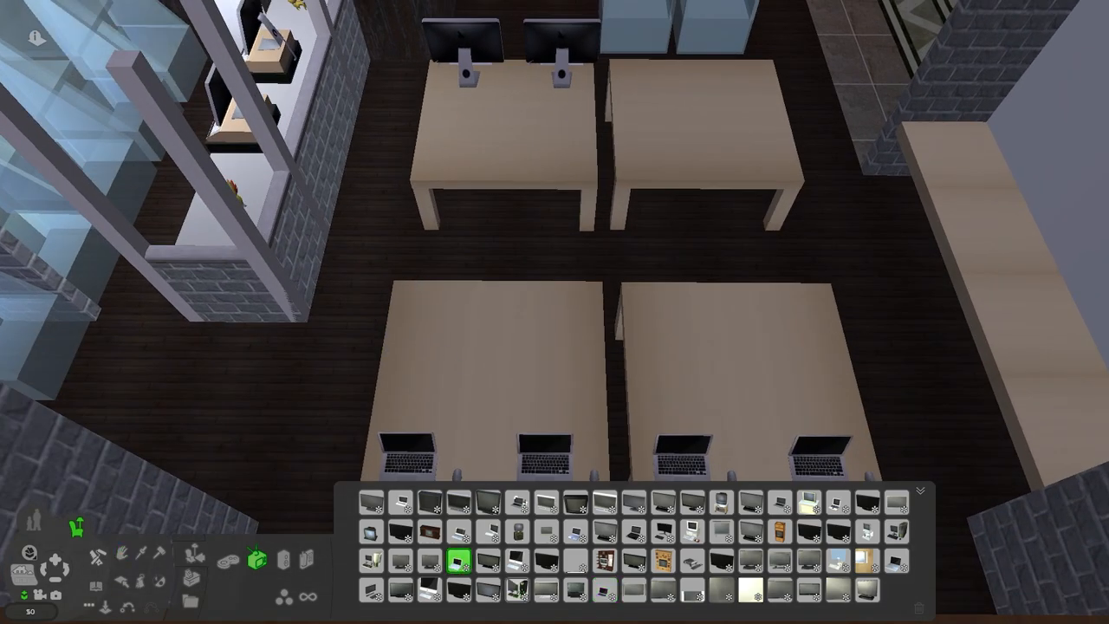
left_click(702, 121)
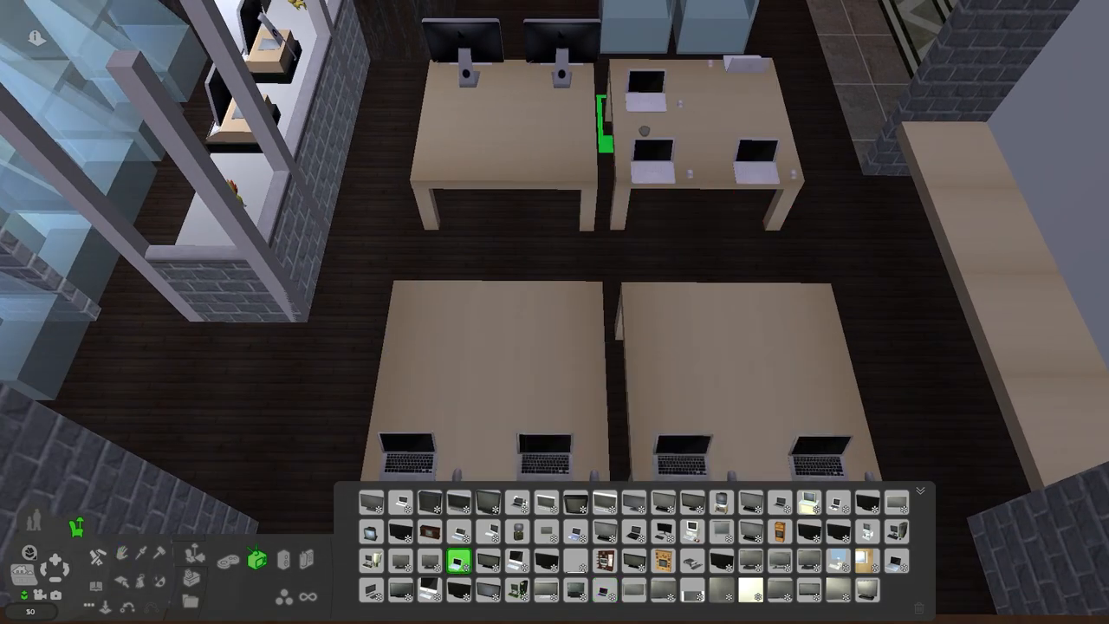
left_click(901, 561)
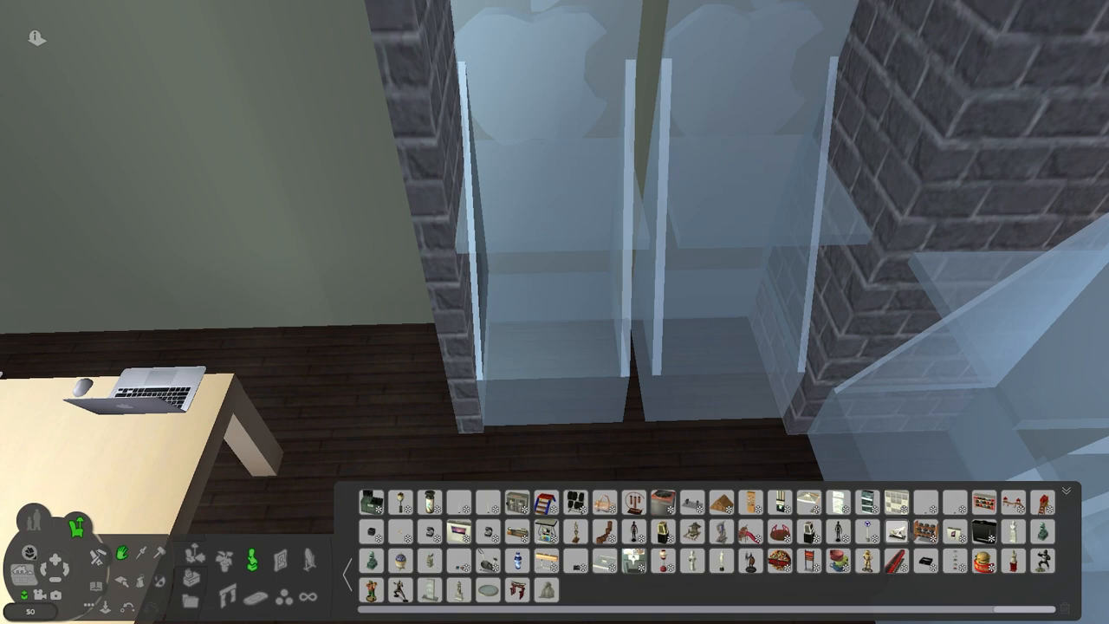
left_click(951, 534)
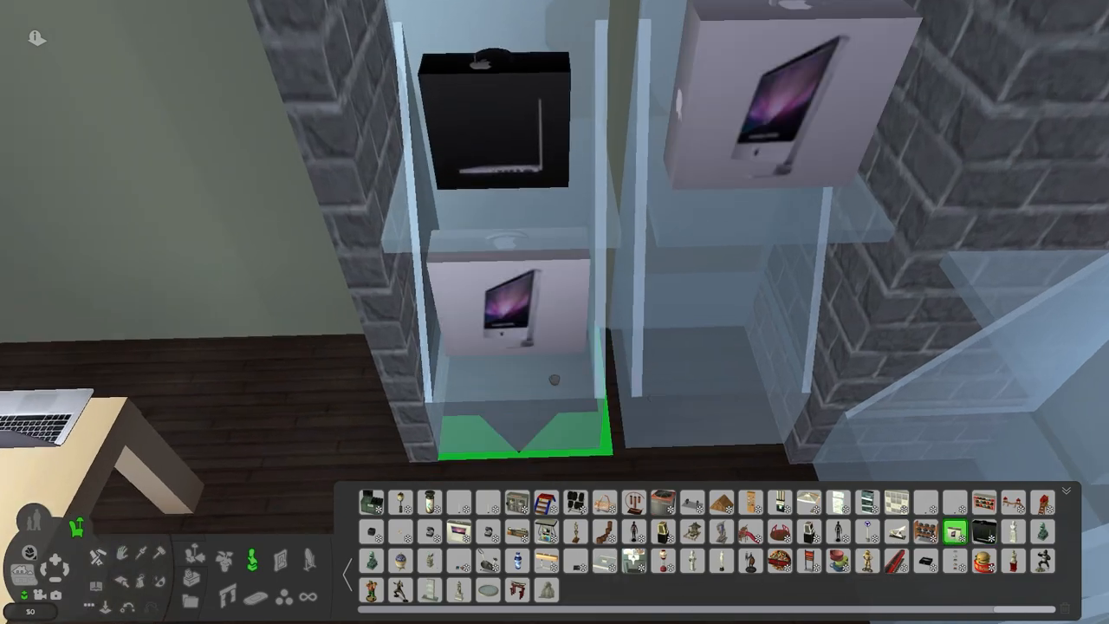